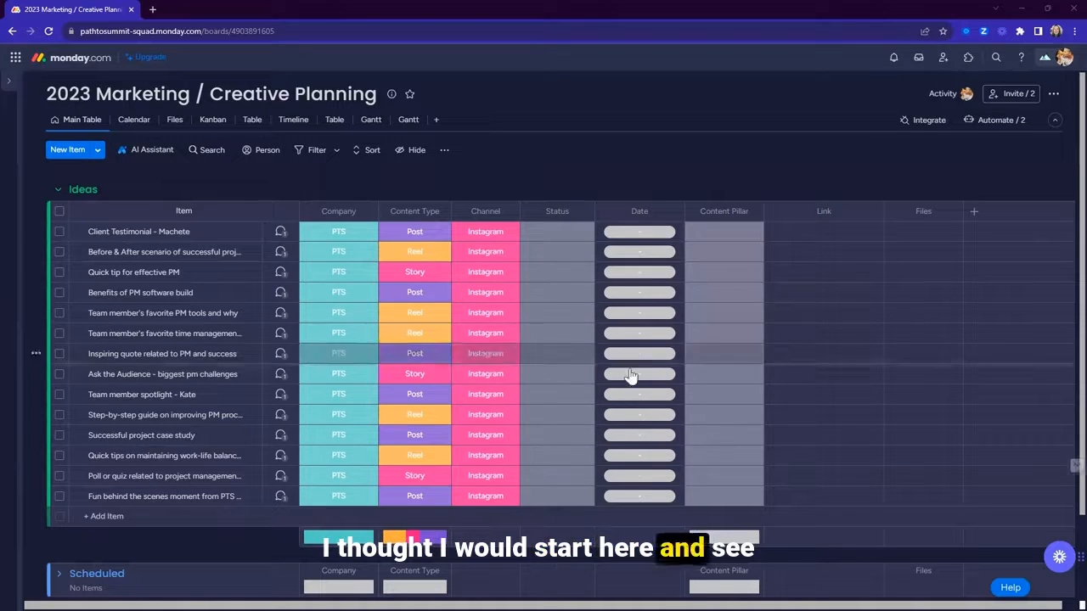
pyautogui.moveTo(630, 393)
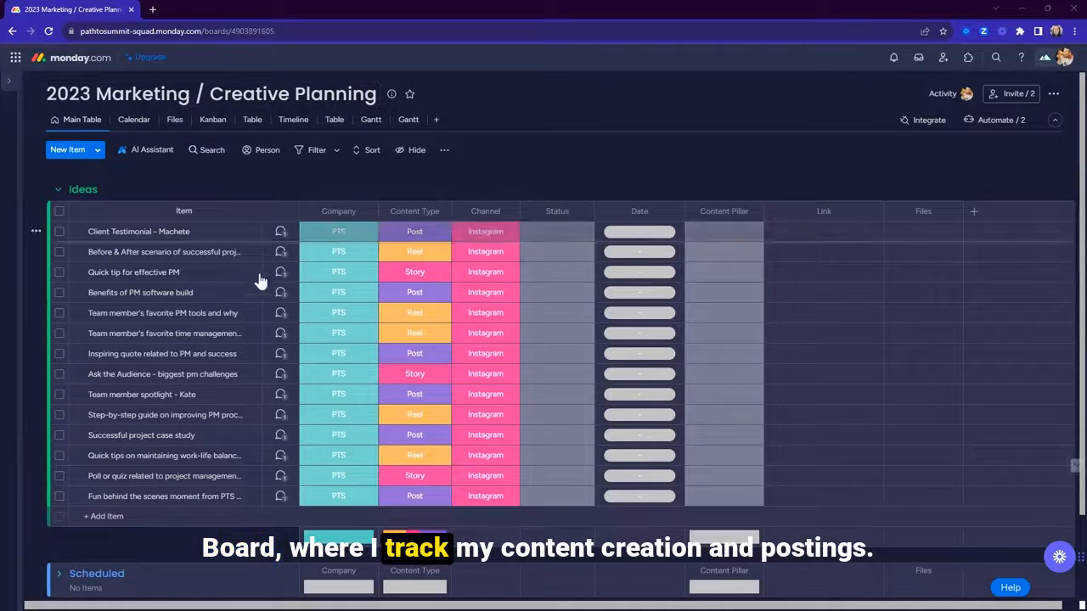
pyautogui.moveTo(255, 374)
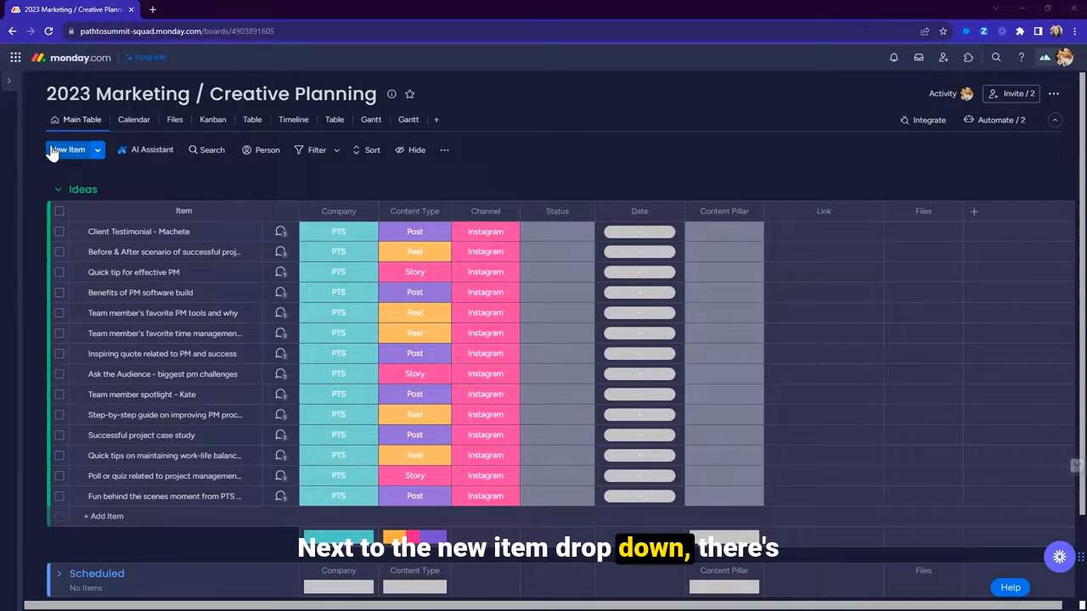
pyautogui.moveTo(152, 150)
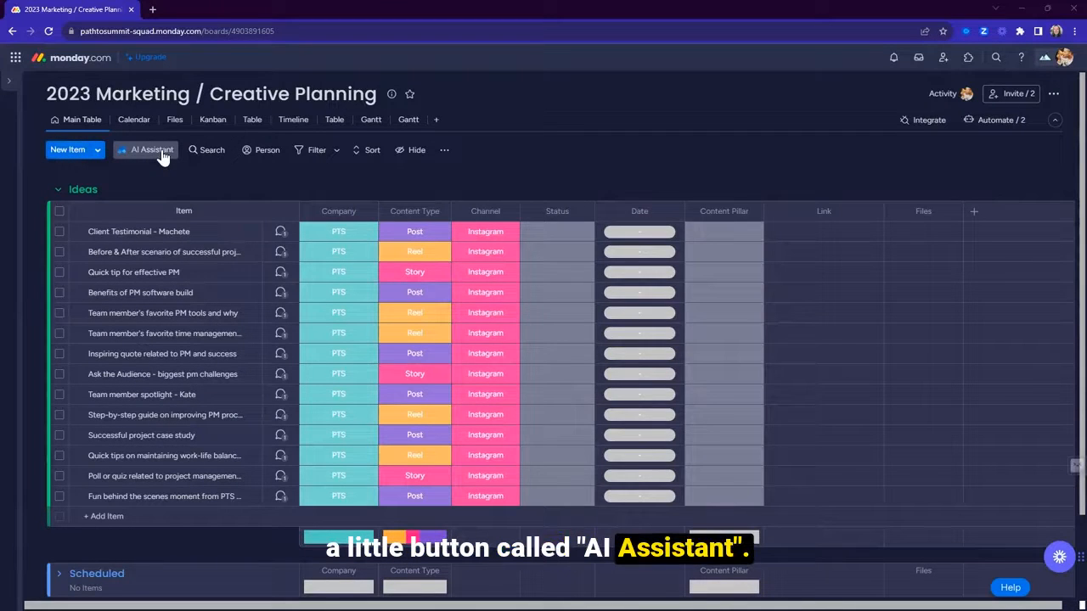
# - Open the AI task generator and keep Ideas as the target group
pyautogui.click(153, 149)
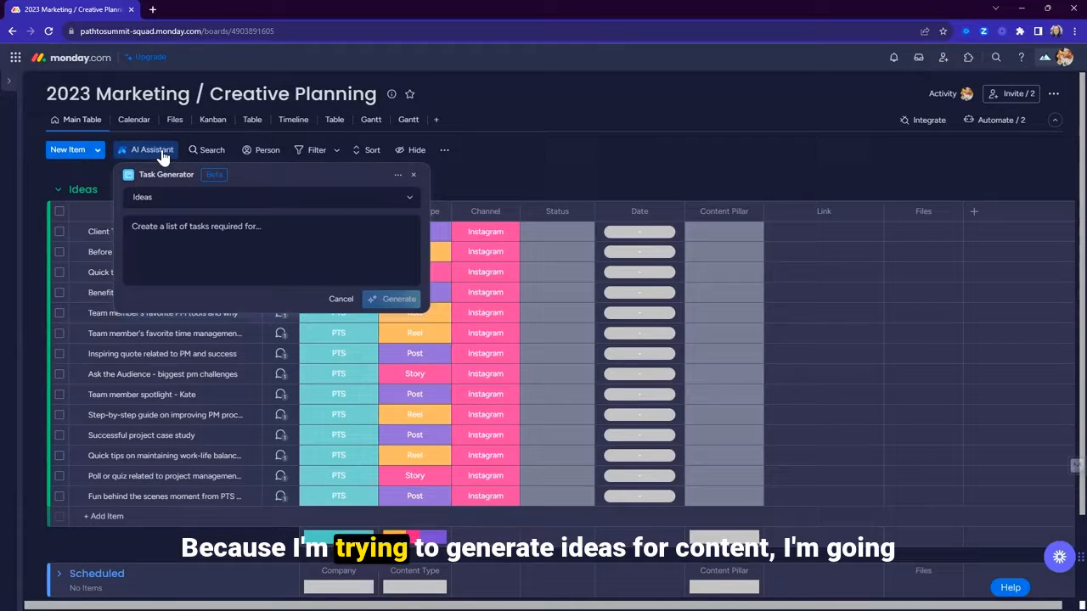
pyautogui.click(270, 197)
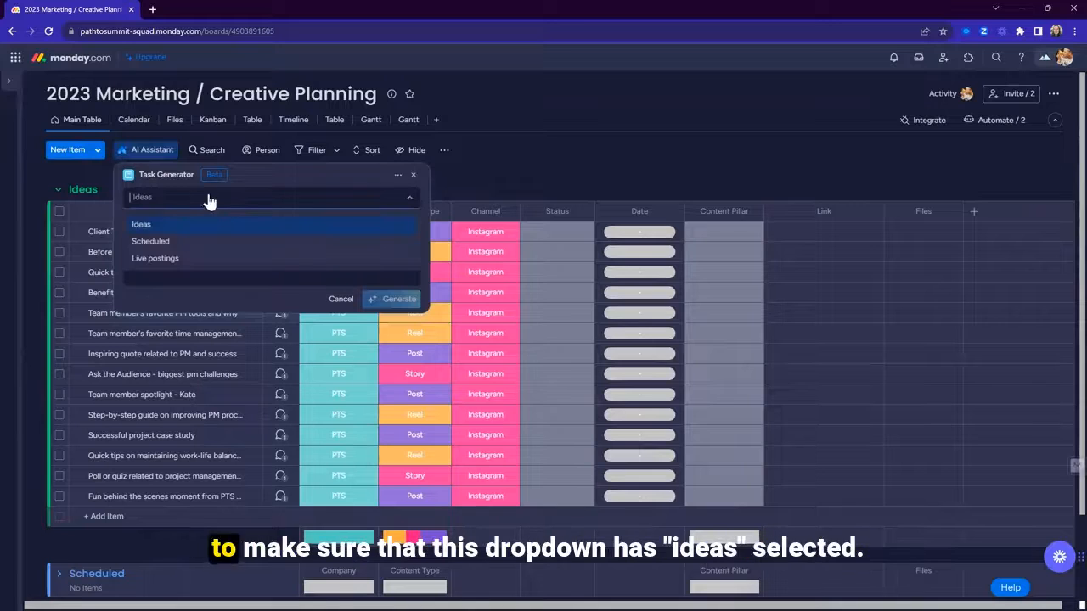
pyautogui.click(140, 223)
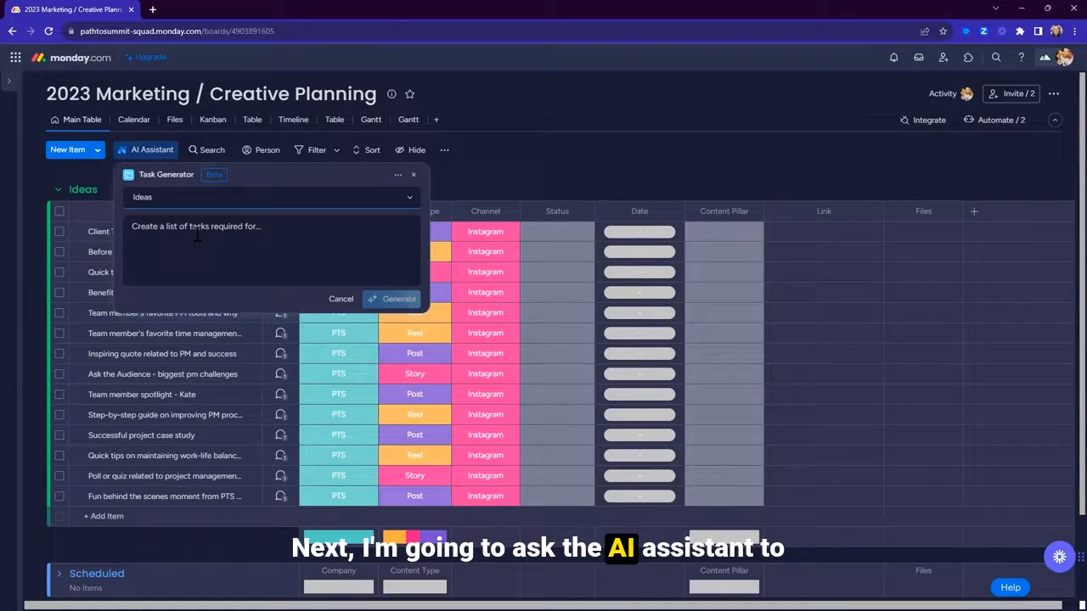
# - Write a prompt requesting 10 actionable content ideas about project management pain points
pyautogui.write('Come up with 1')
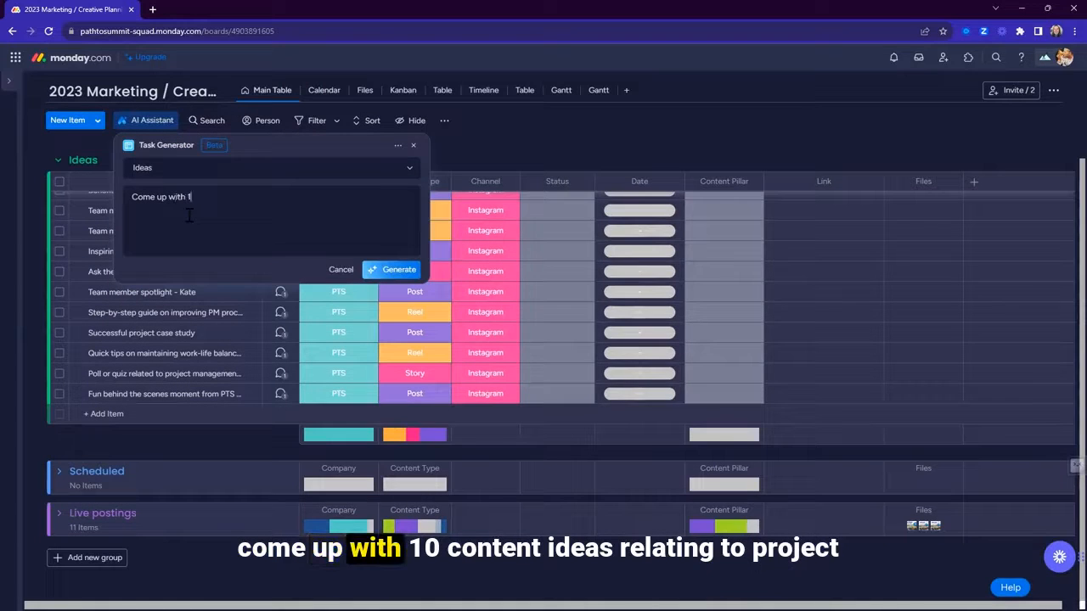
pyautogui.write('10 content ideas relating to')
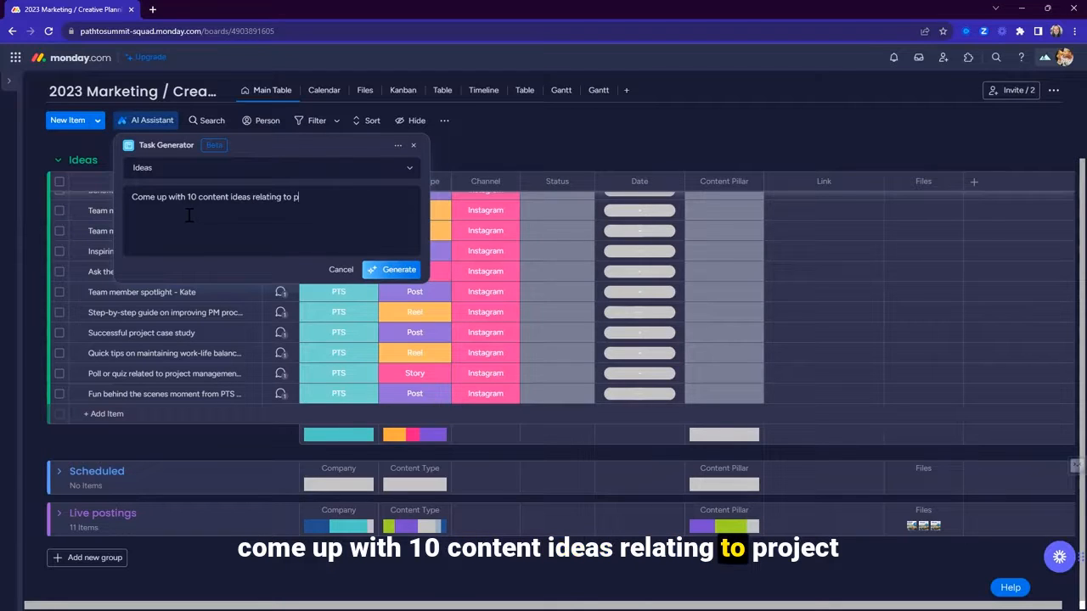
pyautogui.write('project management painpoints and list')
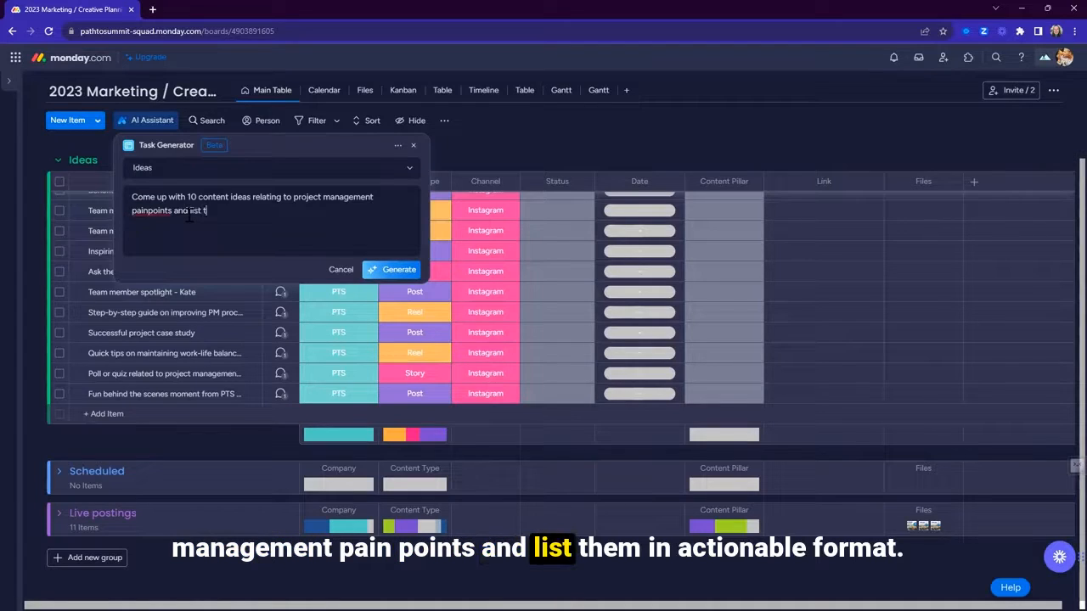
pyautogui.write('them in actionable')
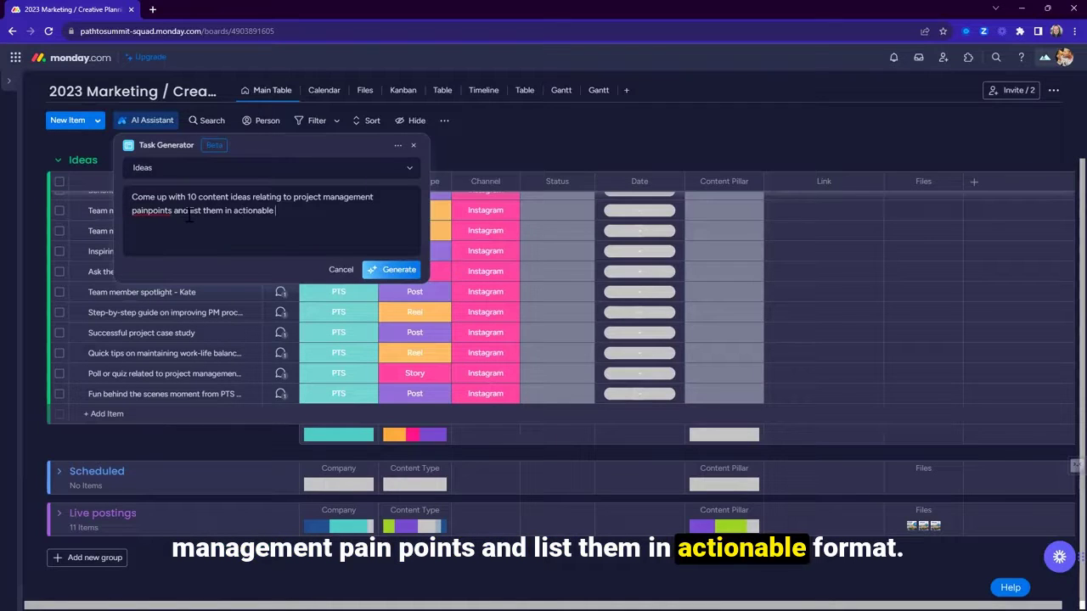
pyautogui.write('format')
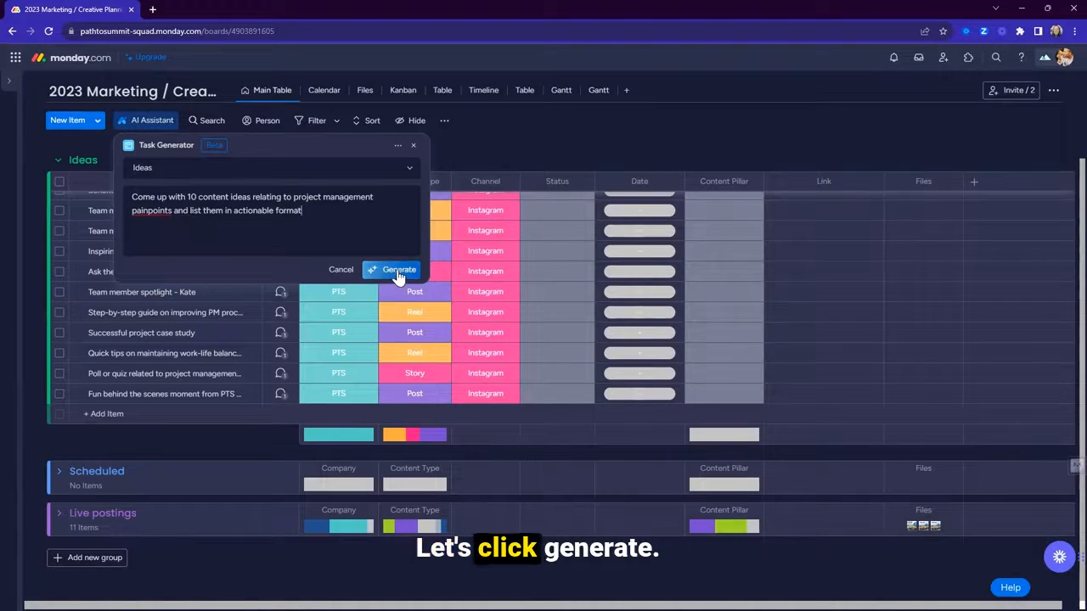
# - Generate ideas, regenerate with a Facebook-specific prompt, and add the checked ideas to Ideas
pyautogui.click(398, 269)
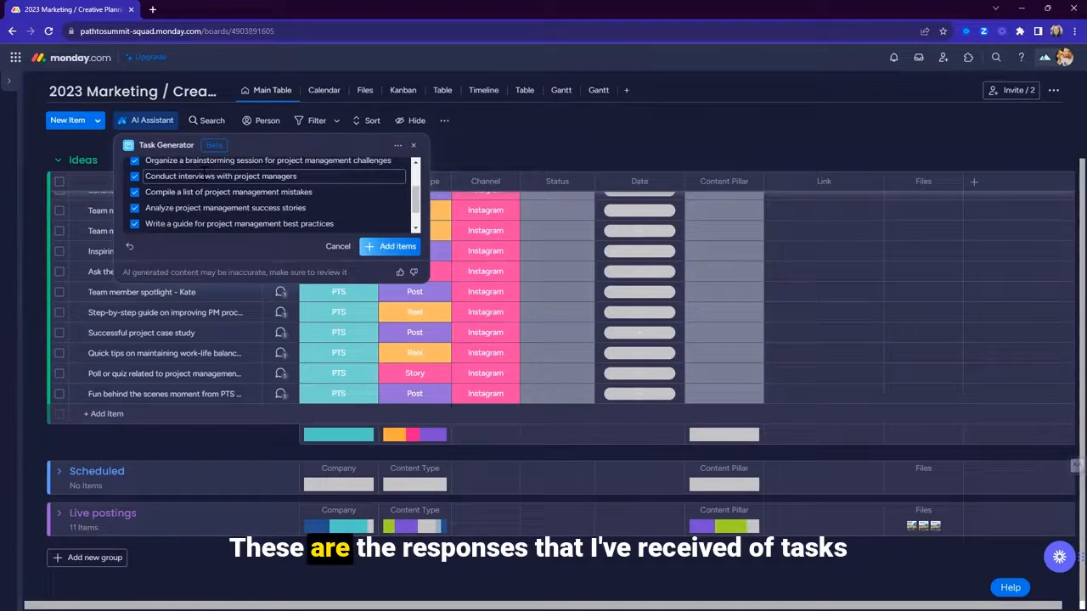
pyautogui.scroll(-3)
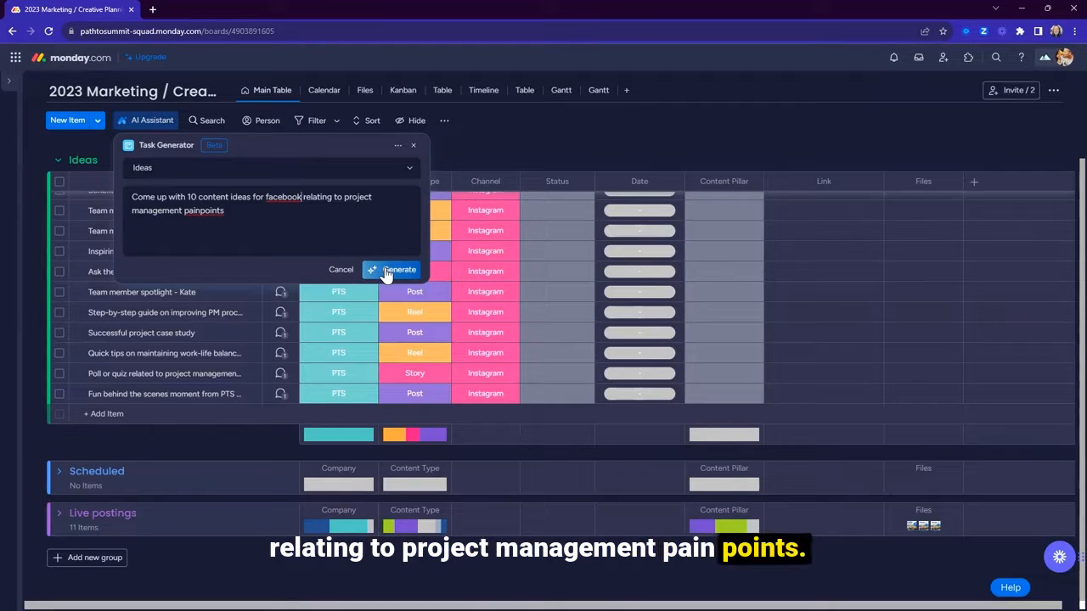
pyautogui.click(399, 269)
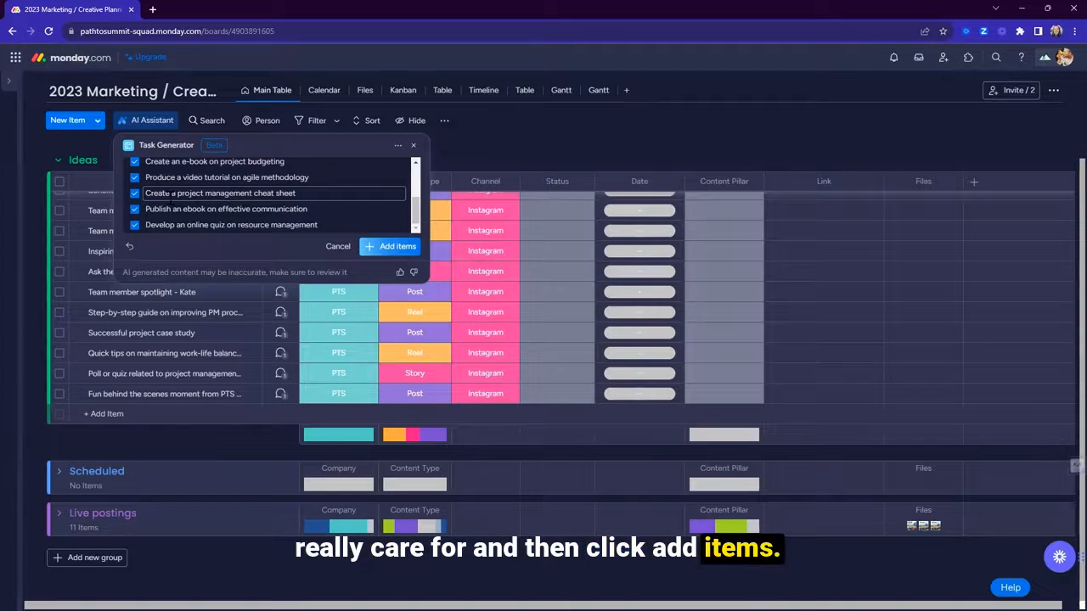
pyautogui.click(391, 246)
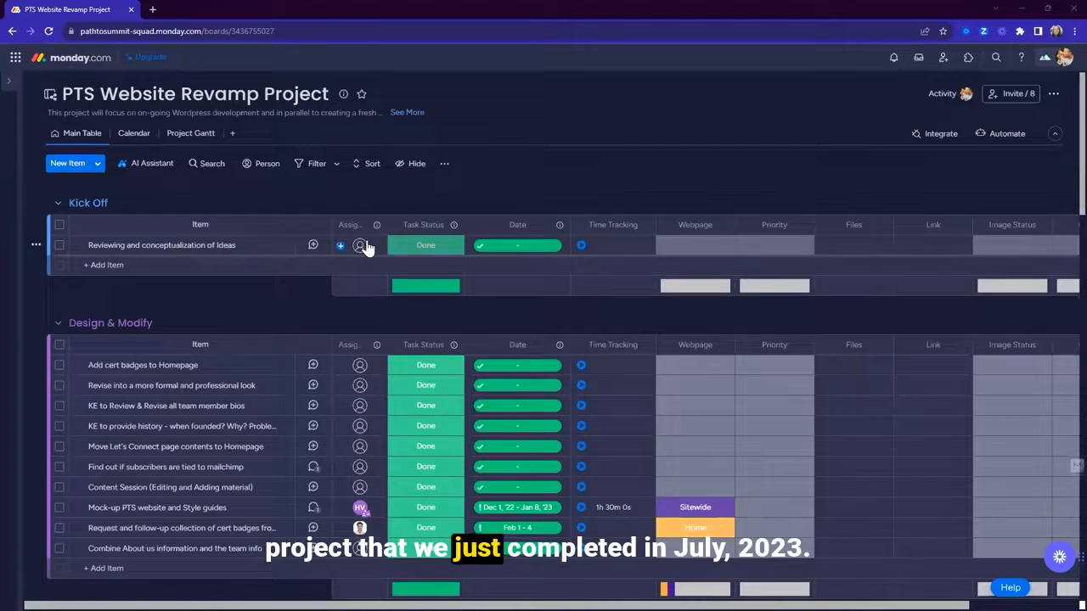
# - Scroll the PTS Website Revamp Project Main Table down to the empty Next Steps group
pyautogui.scroll(-3)
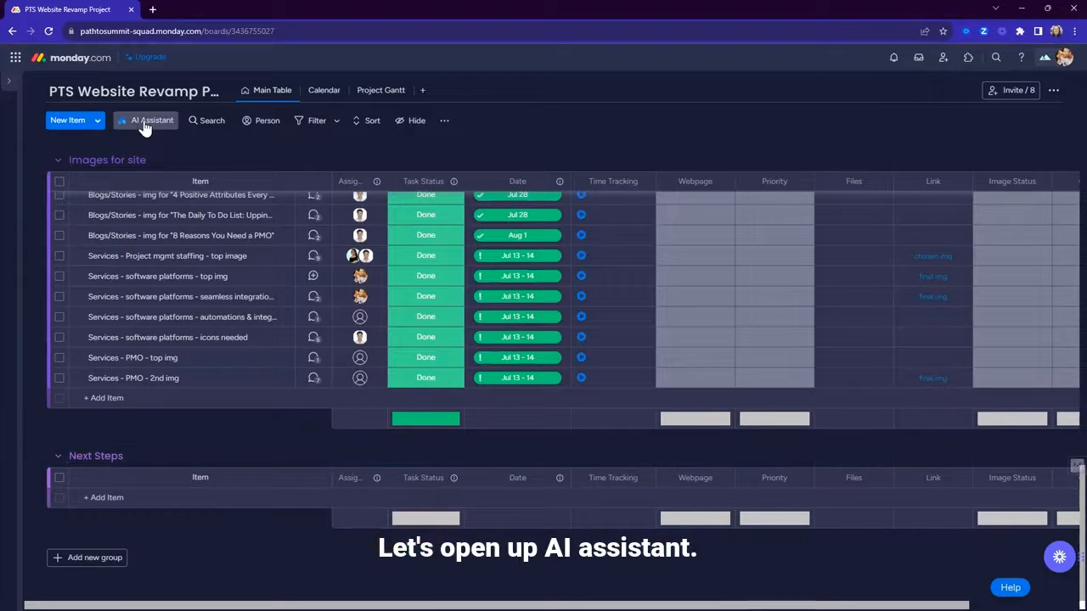
# - Generate post-launch QA tasks for the new website and add them to Next Steps
pyautogui.click(152, 119)
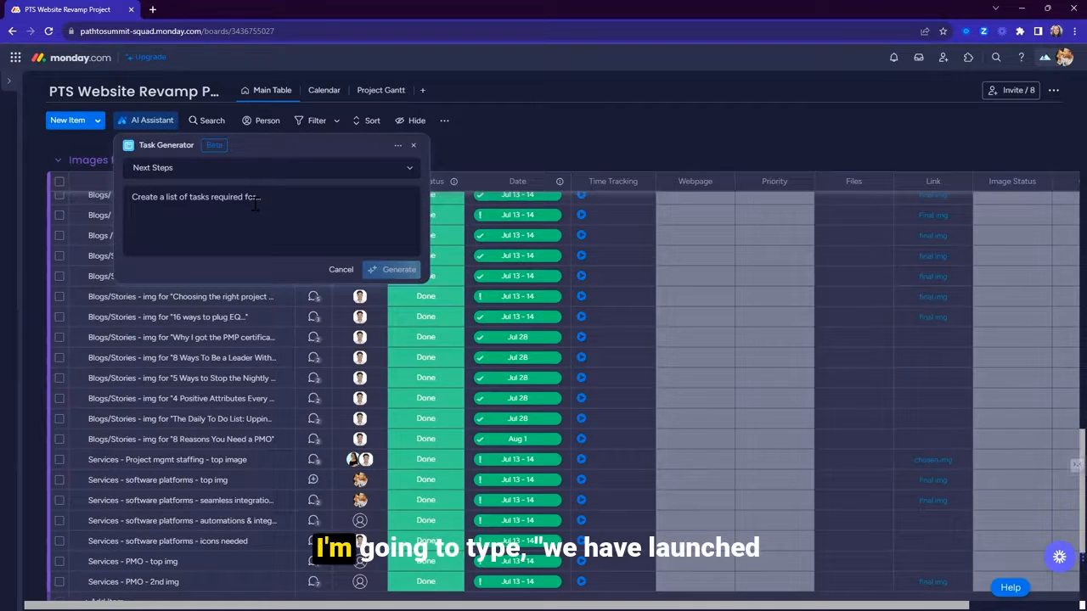
pyautogui.write('We have launched this project, which is out new website. Please provide tasks that we should do next to QA our final launch of the website.')
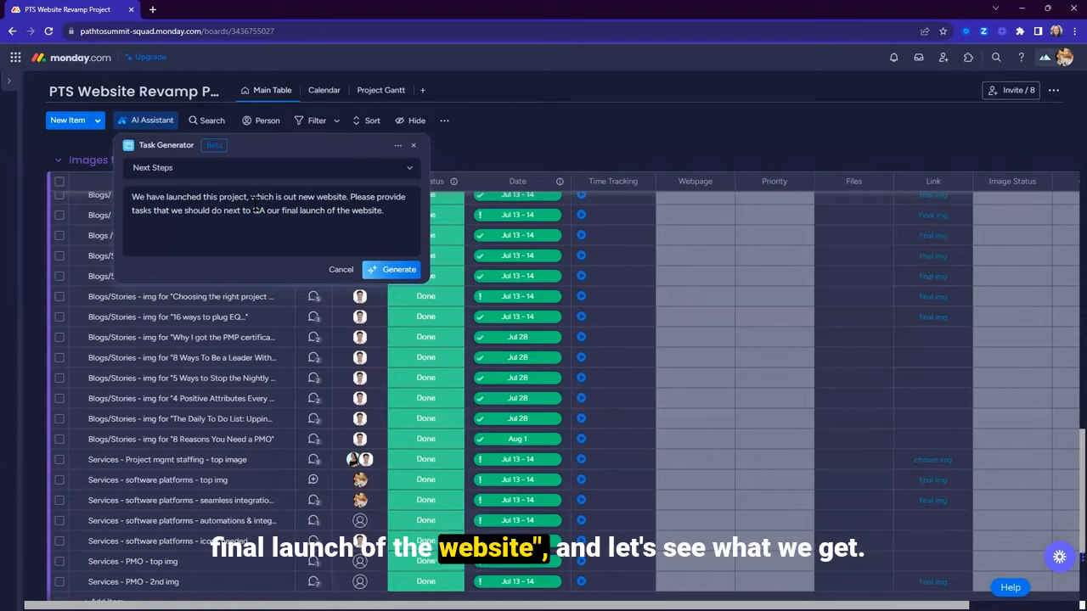
pyautogui.click(398, 269)
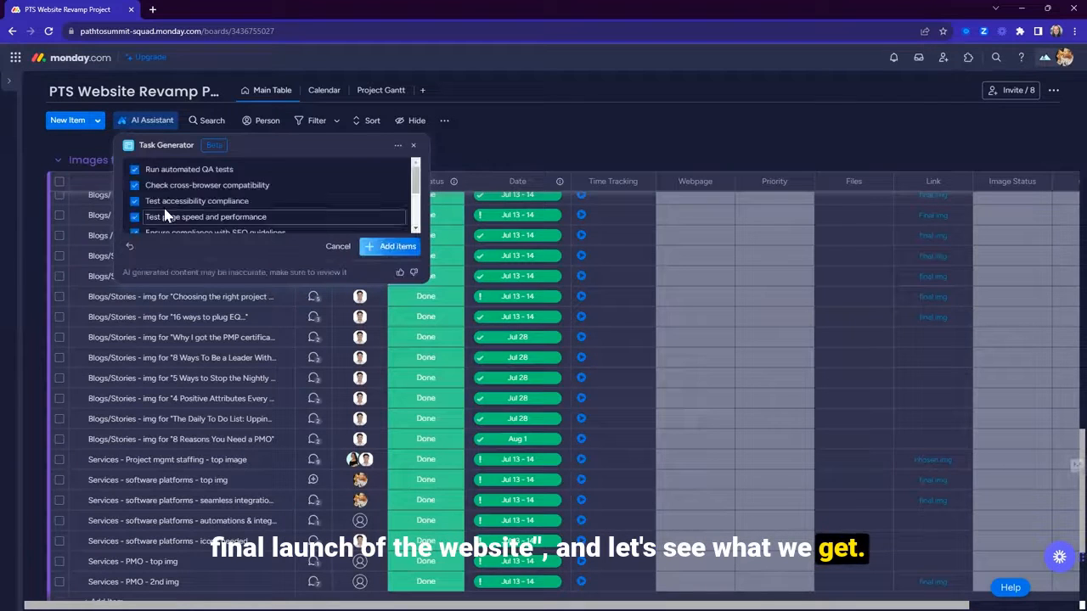
pyautogui.scroll(-3)
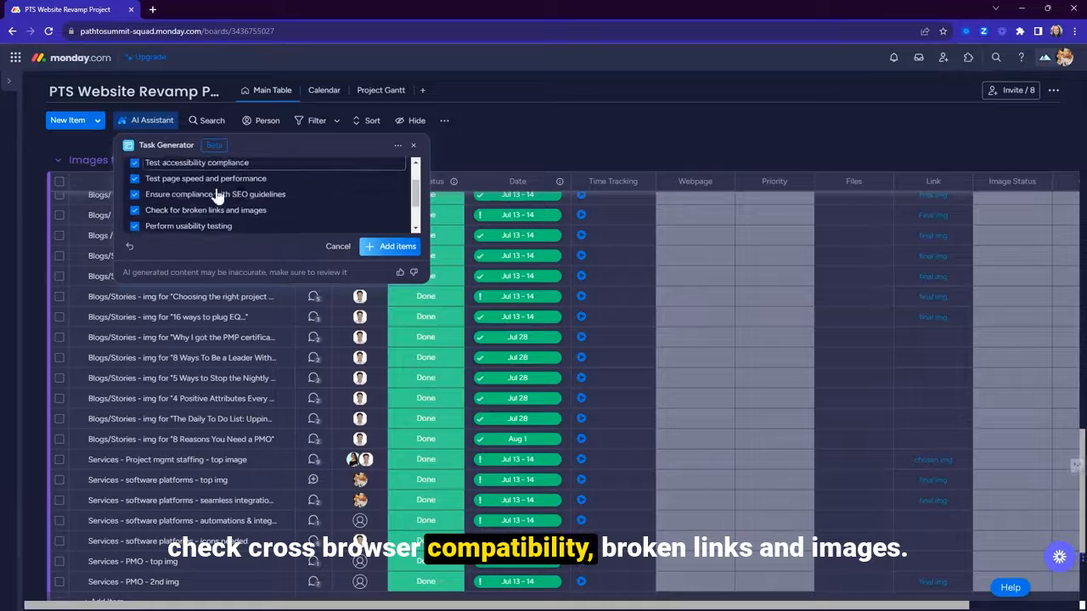
pyautogui.scroll(-3)
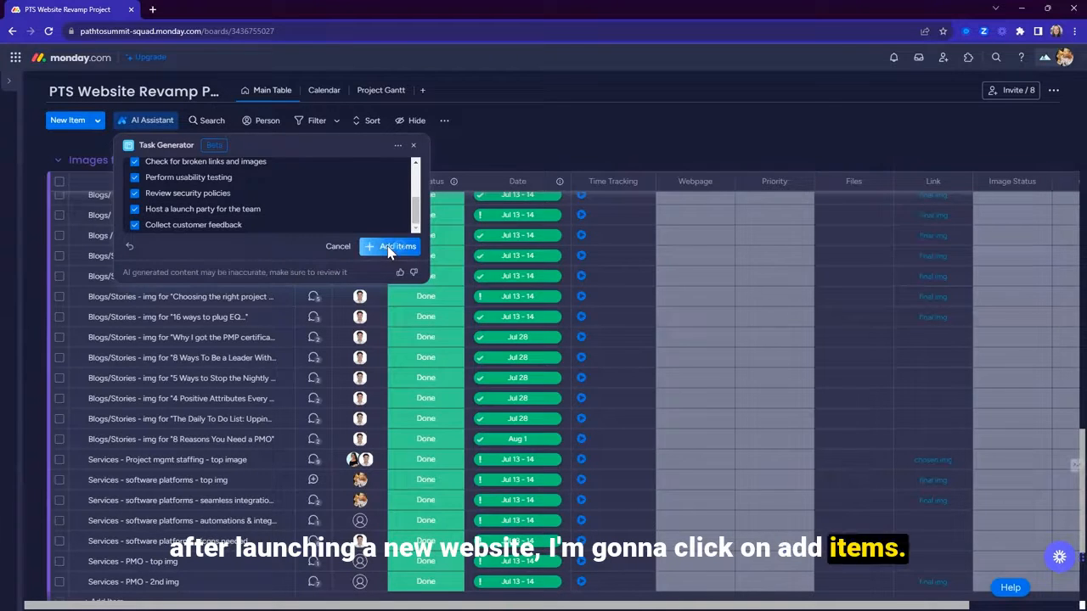
pyautogui.click(389, 246)
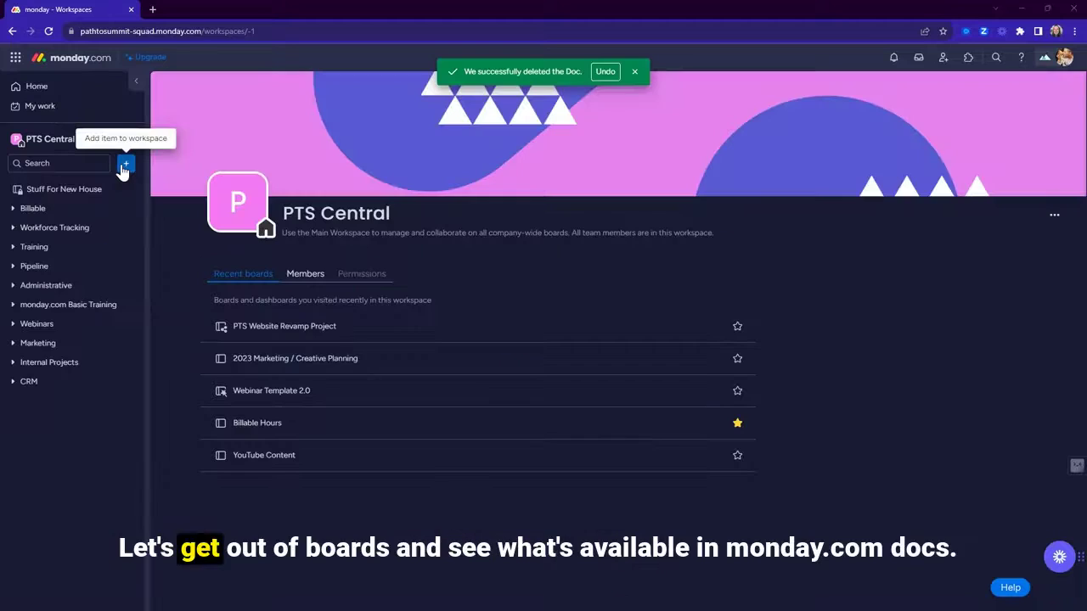
# - Create a new doc titled 'Sprint Retro' from the workspace + menu
pyautogui.click(125, 163)
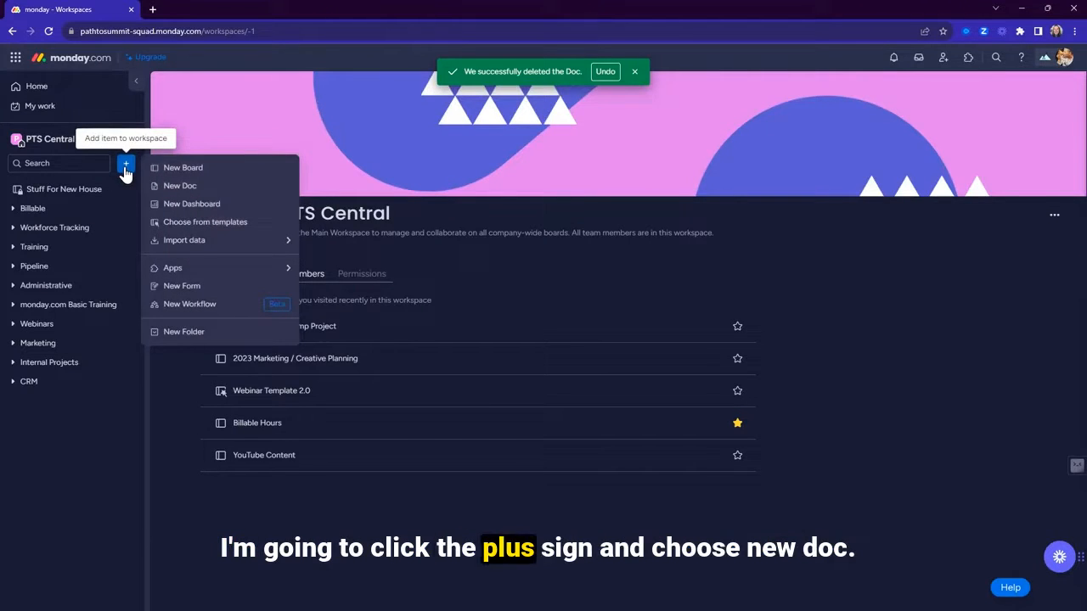
pyautogui.click(180, 185)
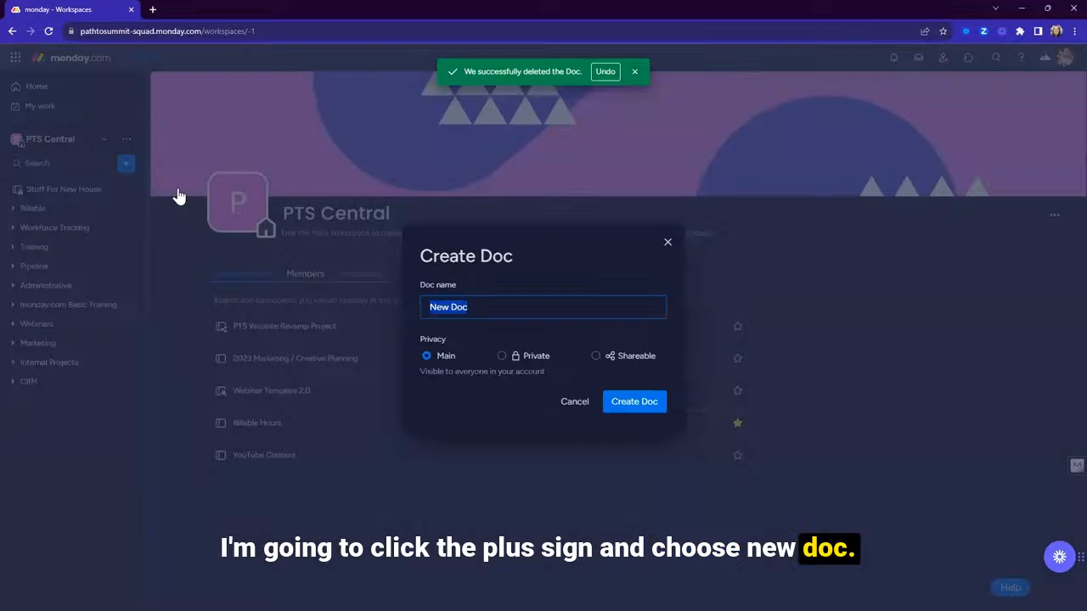
pyautogui.write('Sprint Retro')
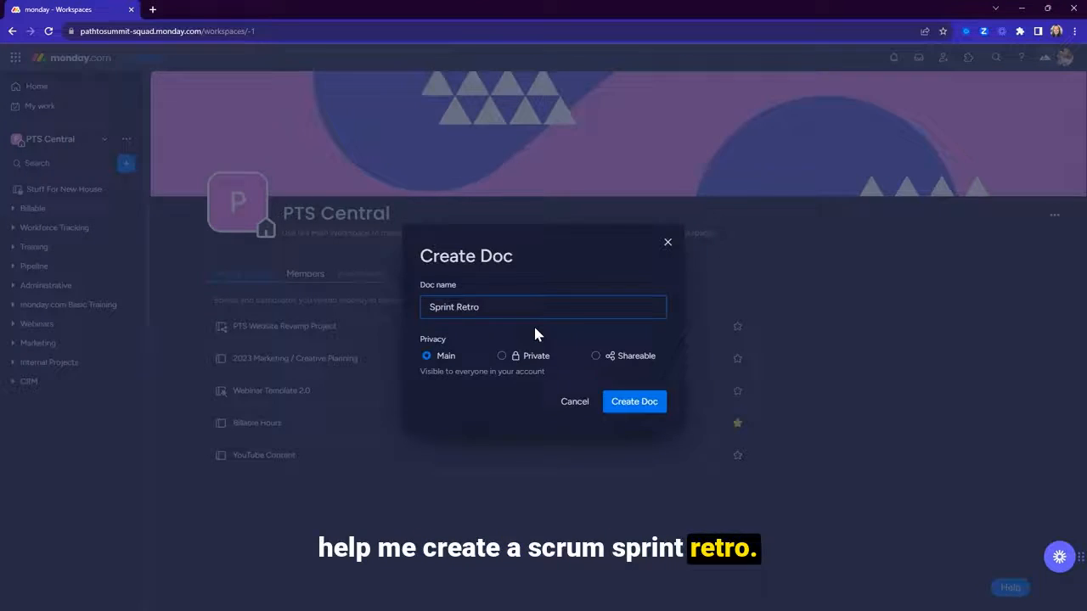
pyautogui.click(633, 401)
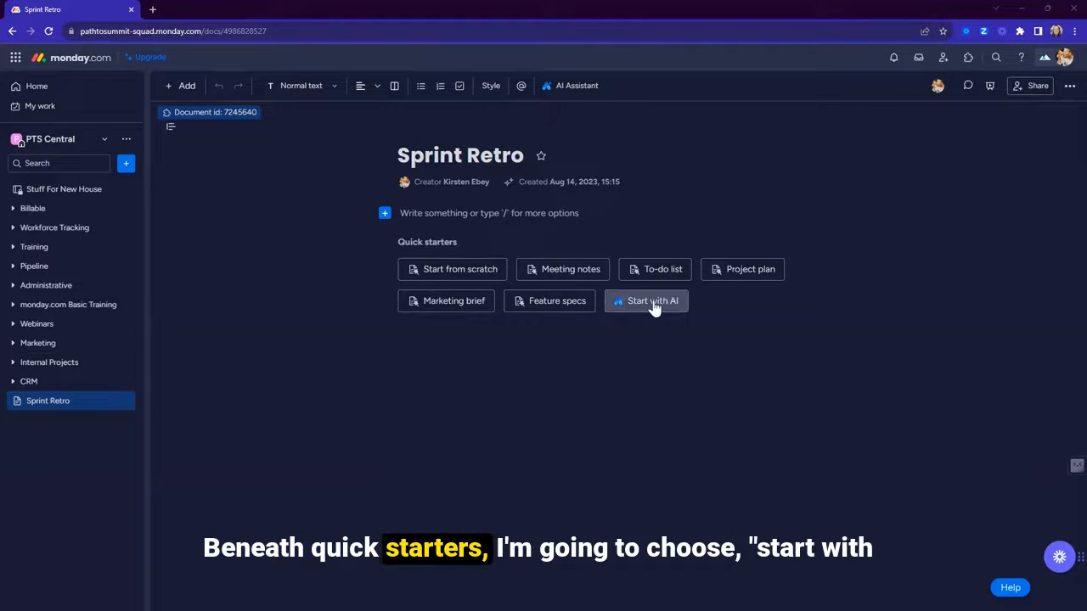
# - Generate an agenda template for a scrum sprint retrospective with Start with AI
pyautogui.click(646, 301)
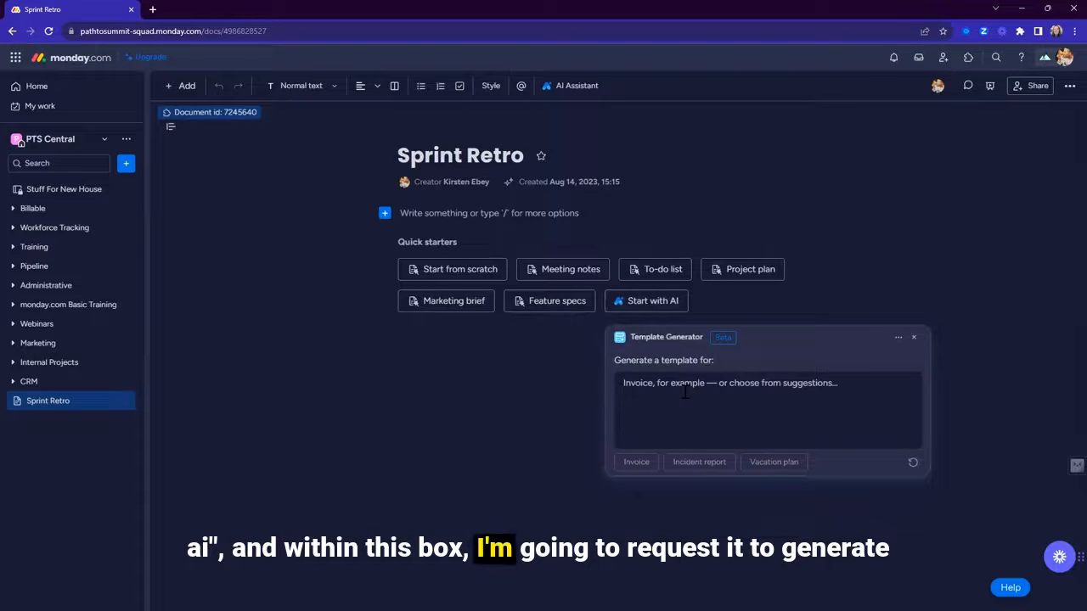
pyautogui.write('generate an agenda template for a scrum sprint retrospective')
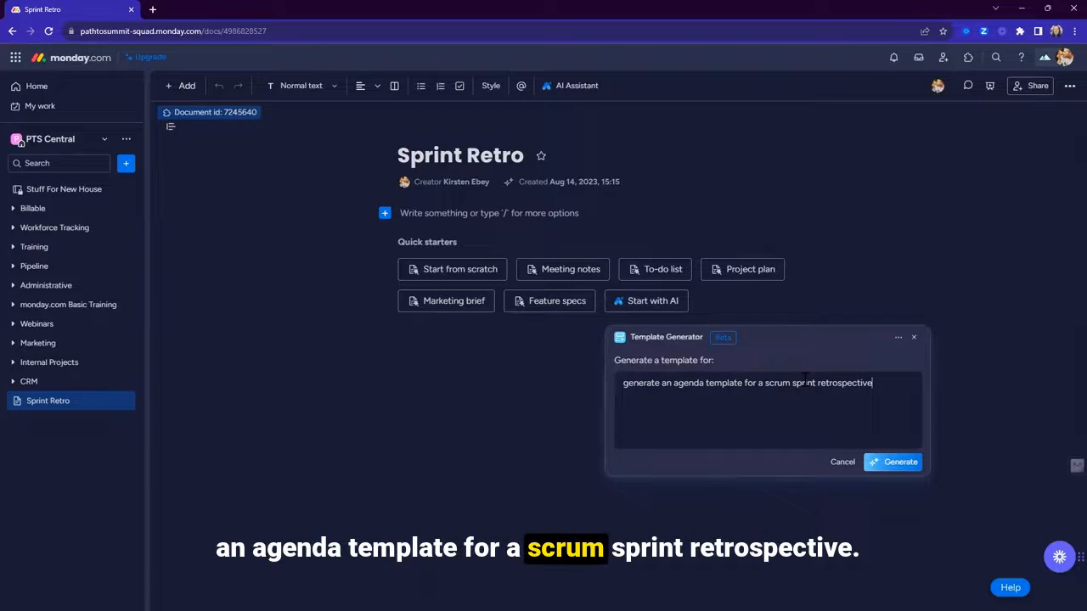
pyautogui.click(891, 461)
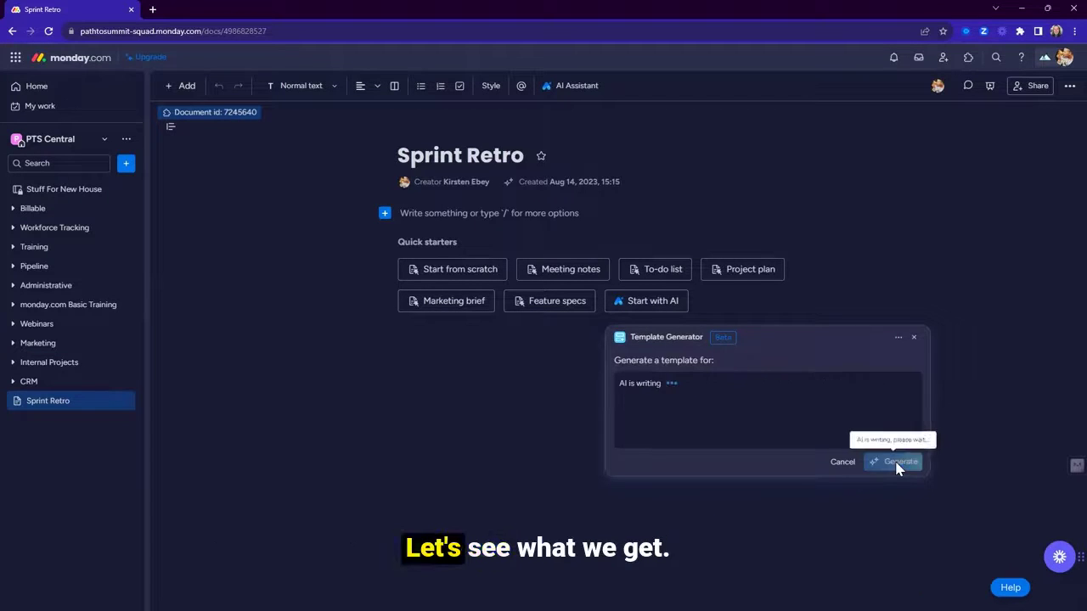
pyautogui.click(898, 462)
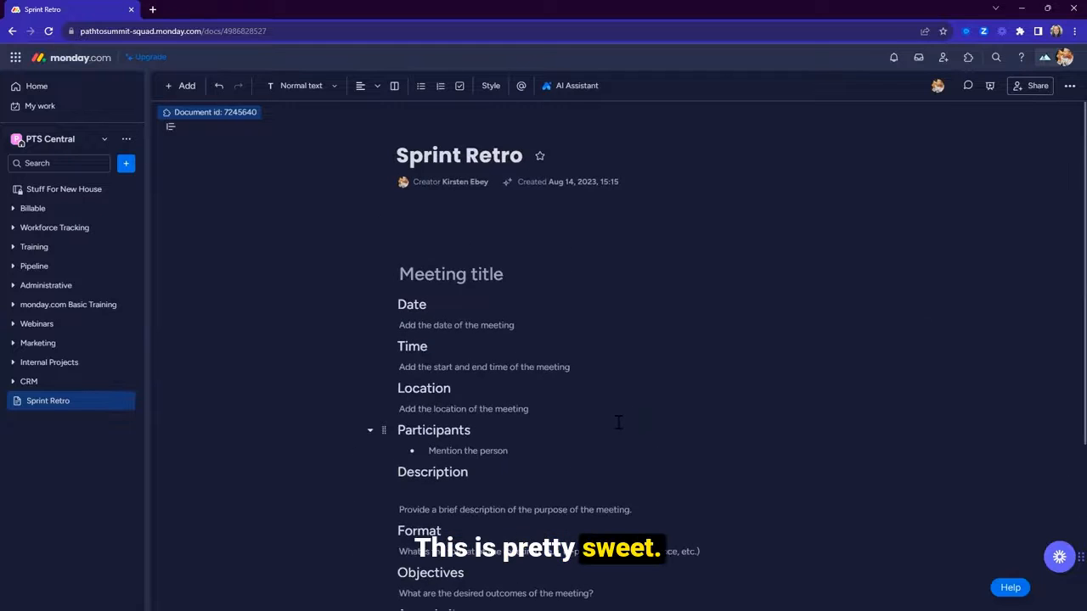
pyautogui.scroll(-3)
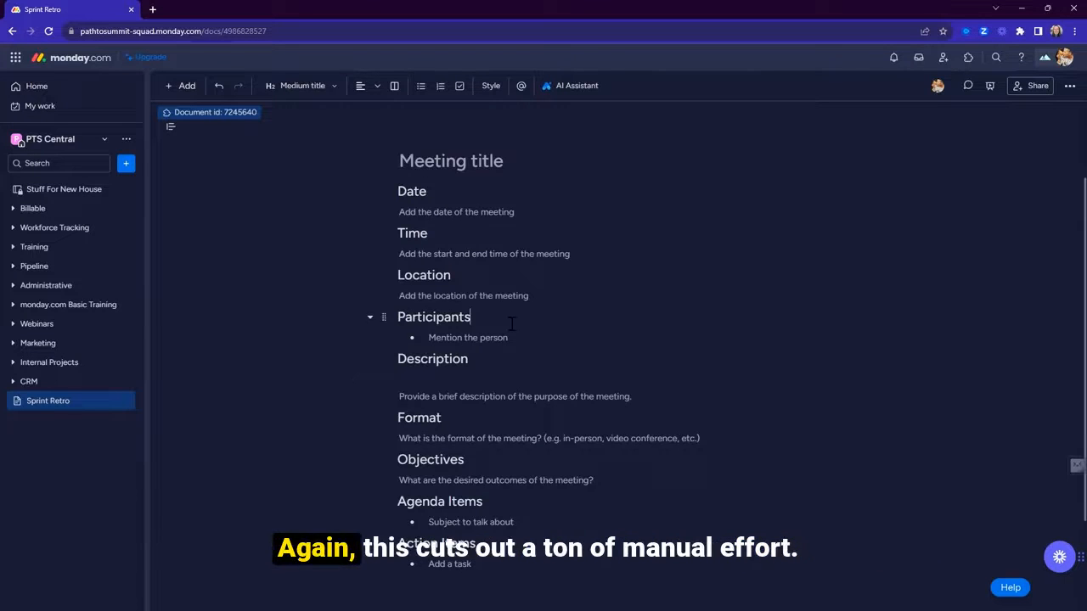
pyautogui.scroll(3)
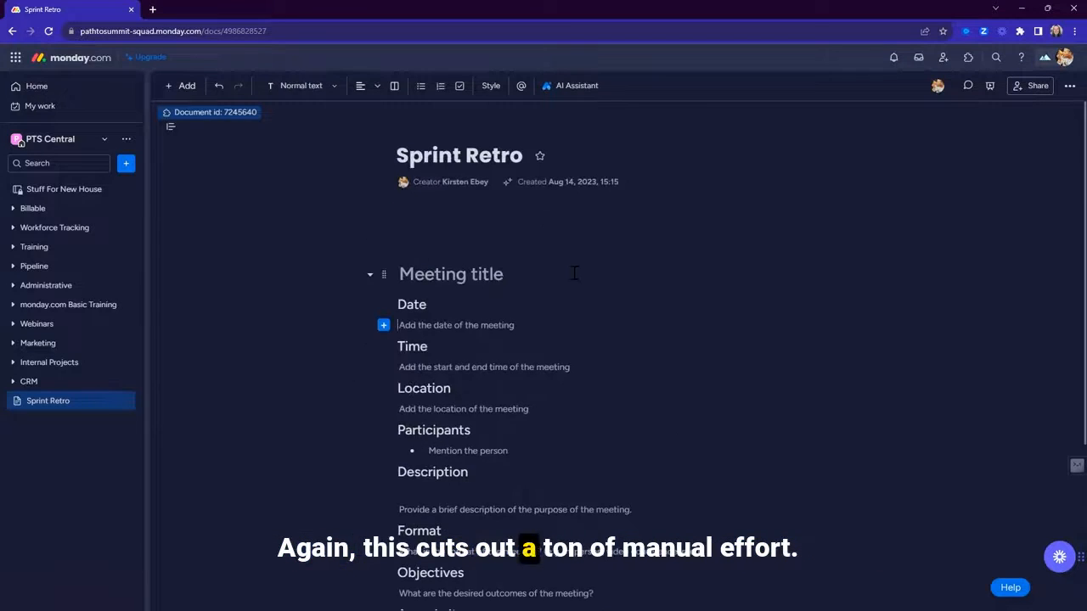